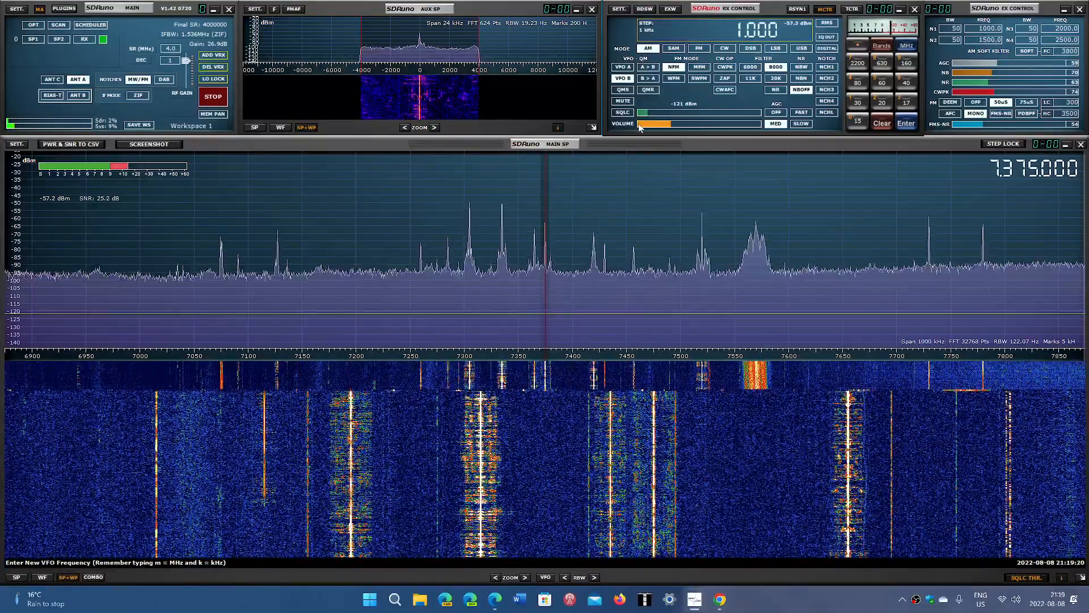
pyautogui.moveTo(640, 124)
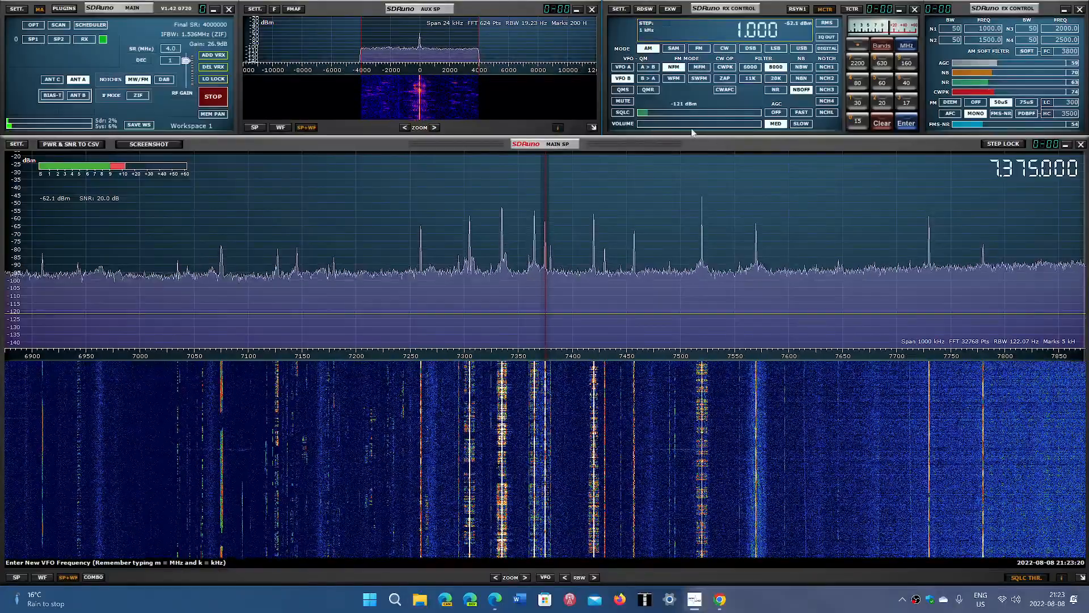
pyautogui.moveTo(677, 124)
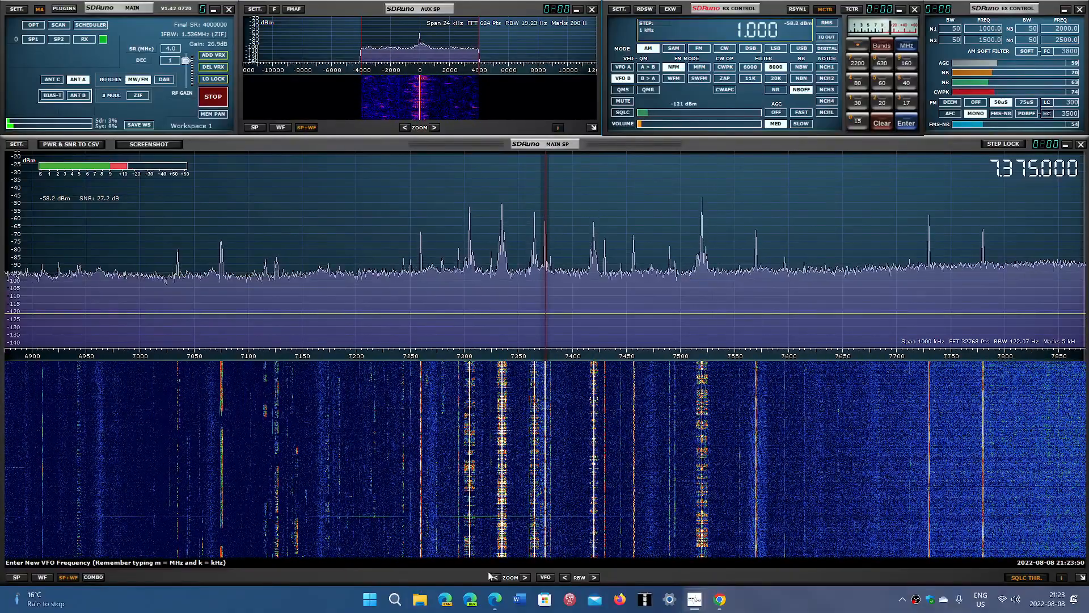
# Step: Zoom the main spectrum out around 7.375 MHz AM, ending at a 4000 kHz span (5.4–9.2 MHz)
pyautogui.click(495, 577)
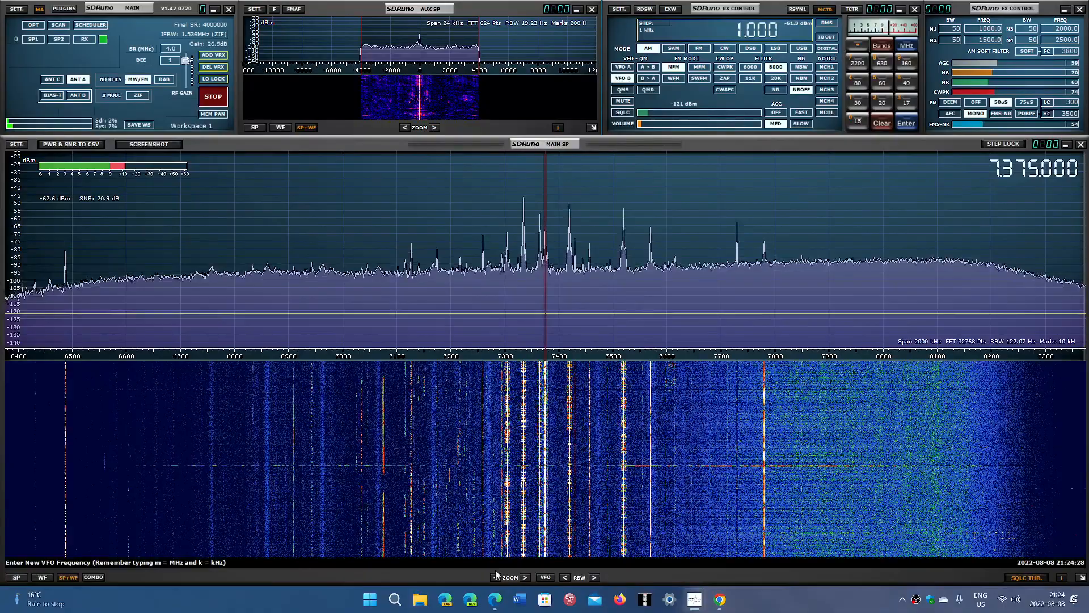
pyautogui.click(495, 578)
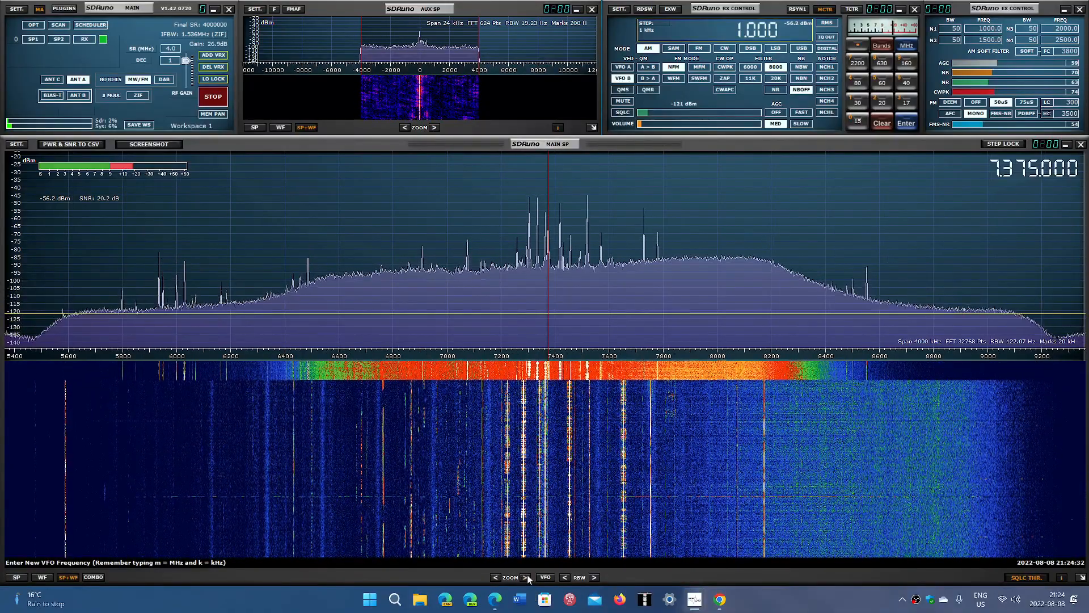
pyautogui.click(527, 577)
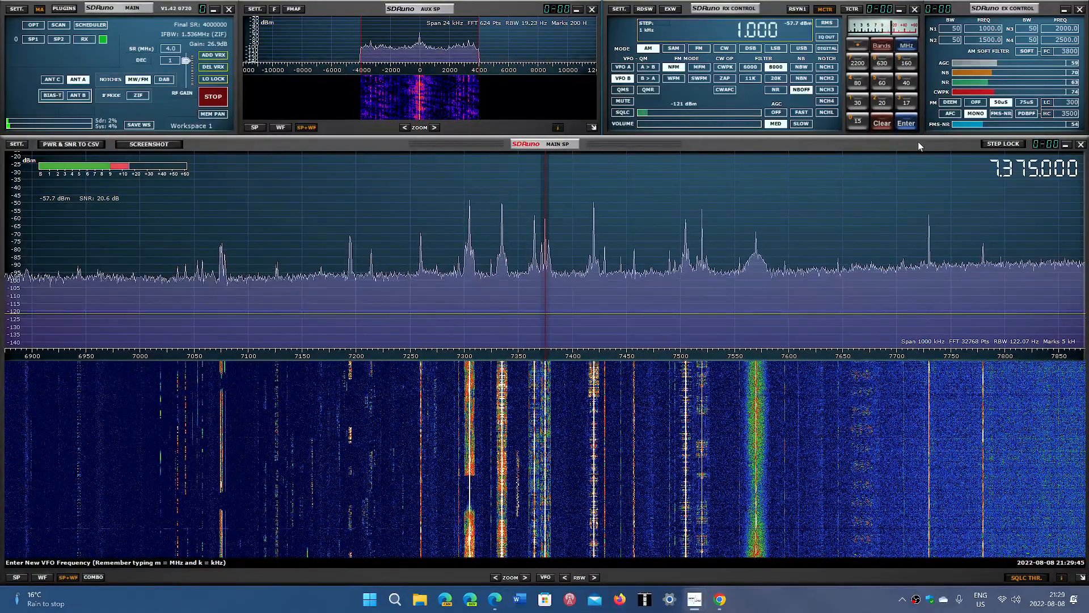
pyautogui.moveTo(832, 593)
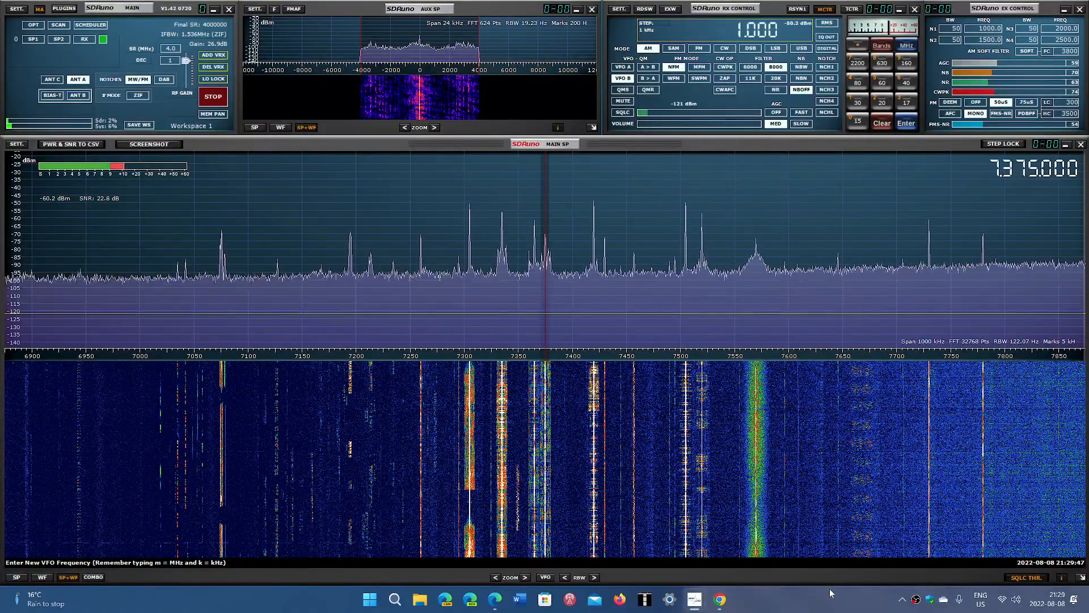